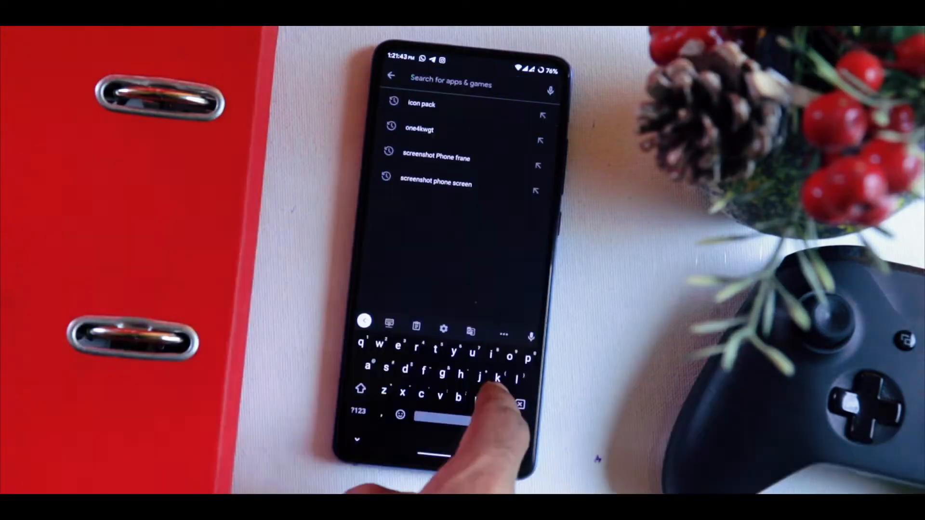
Search the Play Store and scroll through Prism for KLWP presets like Nova Cards and Phosphor Tiles
{"action": "left_click", "coordinate": [468, 158]}
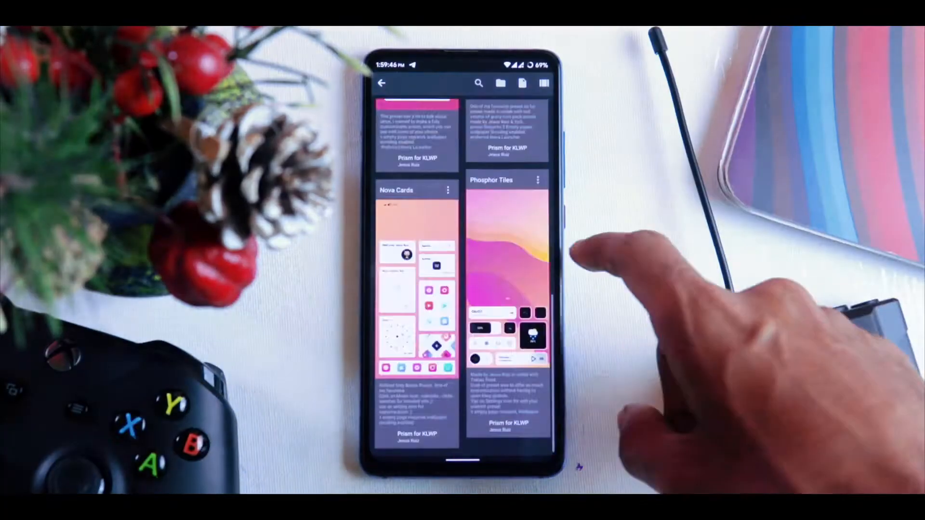
{"action": "scroll", "scroll_direction": "down", "scroll_amount": 3}
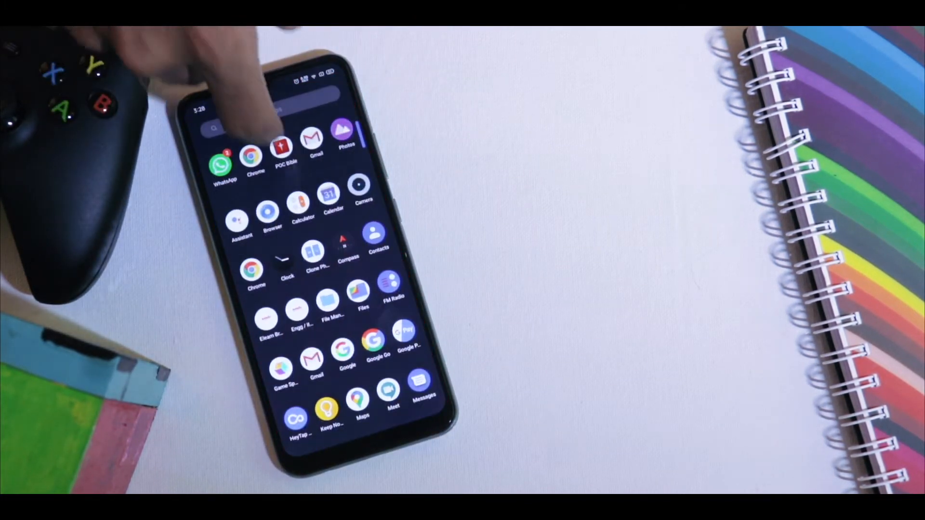
{"action": "scroll", "scroll_direction": "down", "scroll_amount": 3}
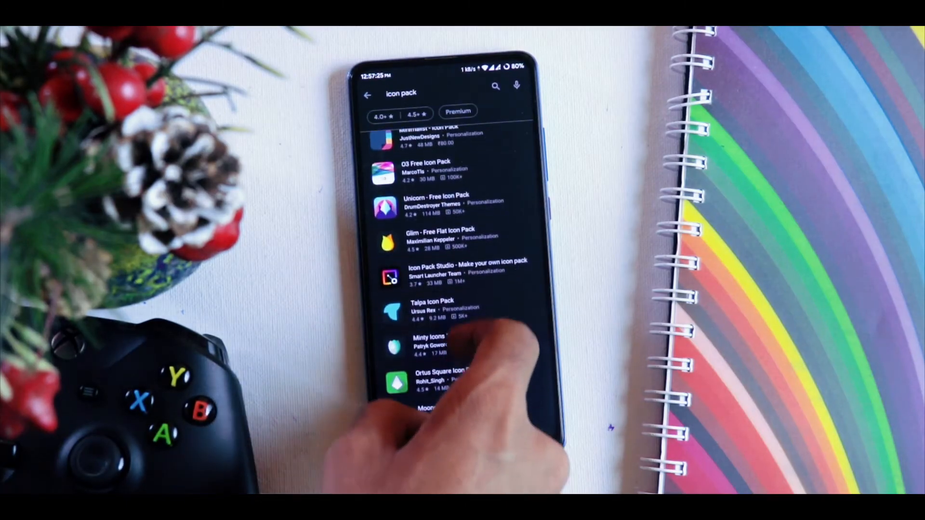
Launch Aline Icon Pack and browse its icon categories, including the Miscellaneous set
{"action": "scroll", "scroll_direction": "down", "scroll_amount": 3}
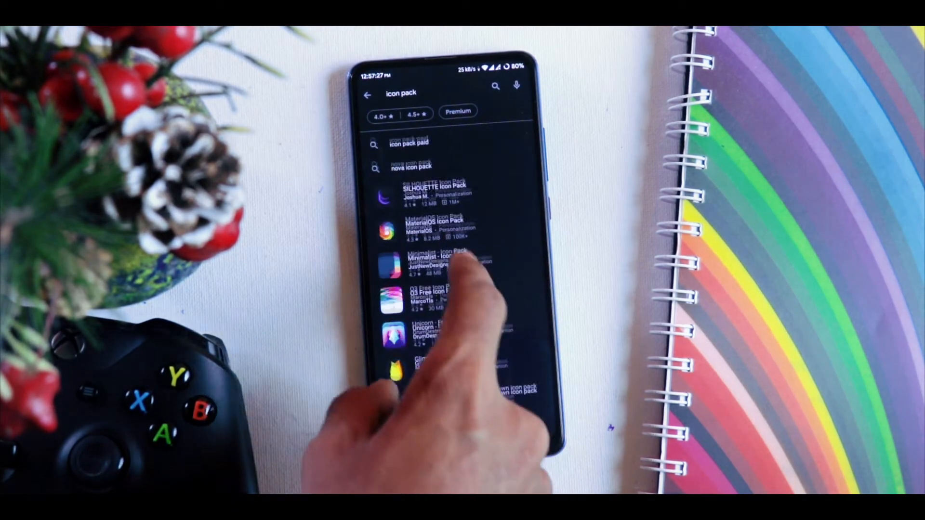
{"action": "scroll", "scroll_direction": "down", "scroll_amount": 3}
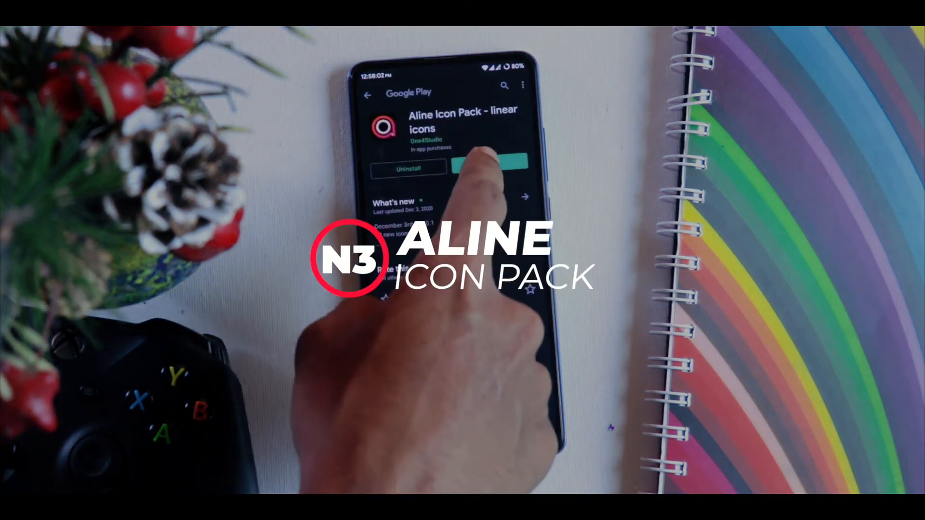
{"action": "left_click", "coordinate": [491, 166]}
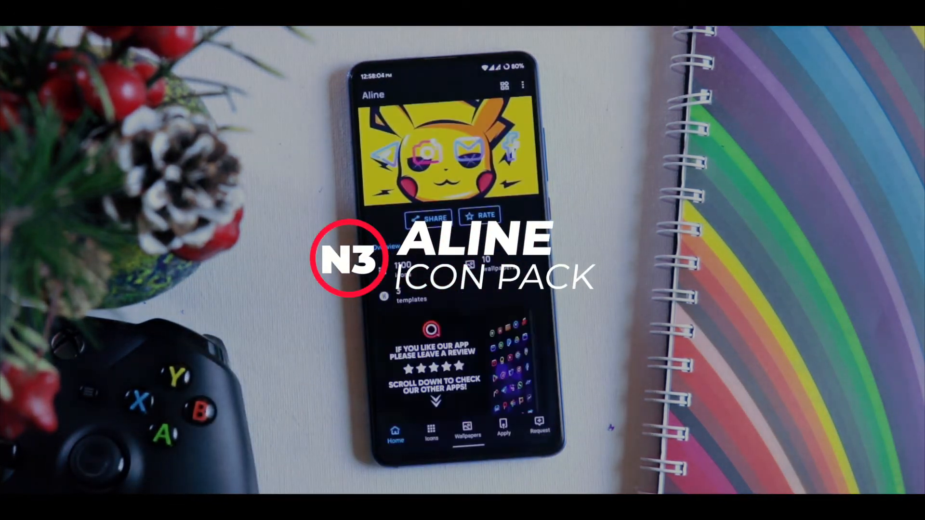
{"action": "left_click", "coordinate": [431, 429]}
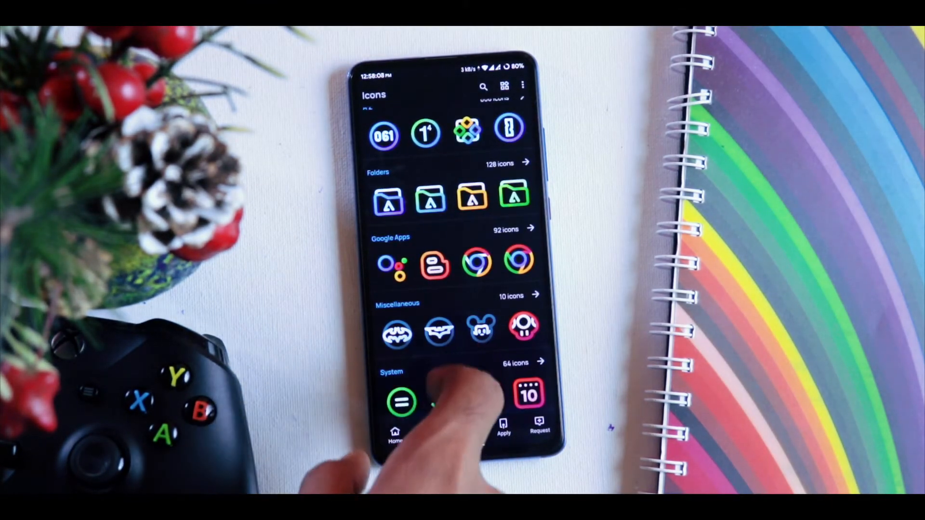
{"action": "left_click", "coordinate": [511, 295]}
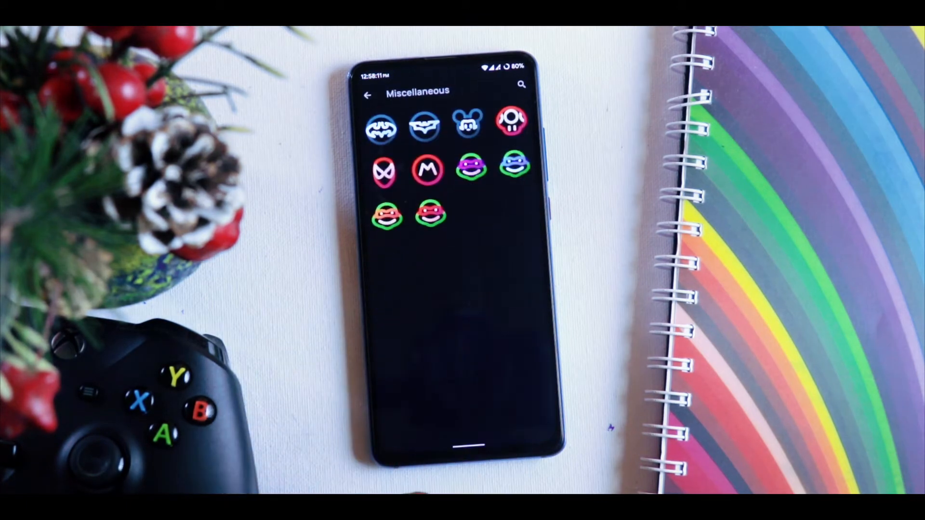
{"action": "left_click", "coordinate": [367, 95]}
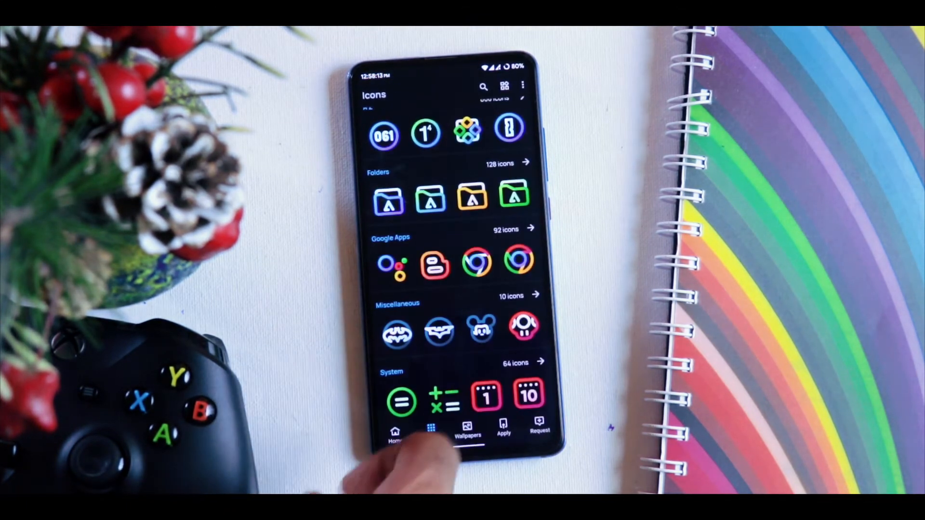
{"action": "left_click", "coordinate": [431, 428]}
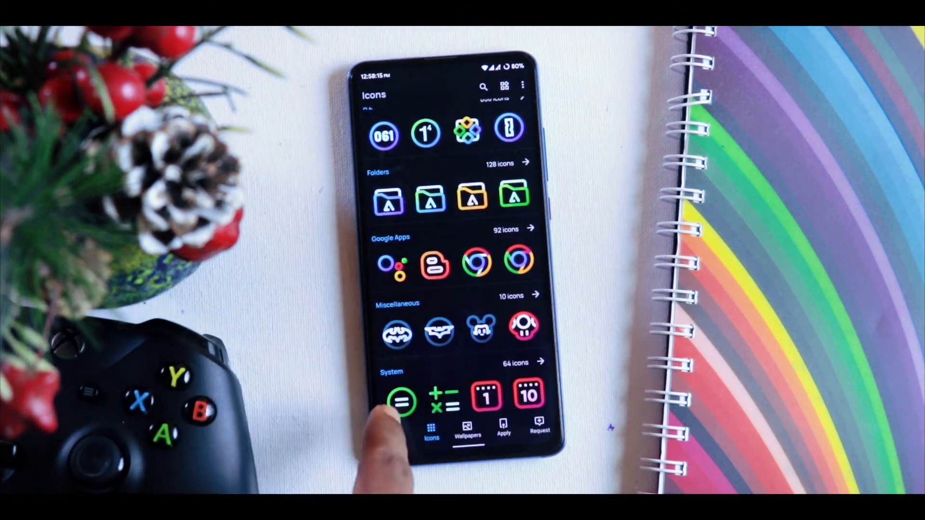
Open the Wallpapers gallery and preview one One4Studio wallpaper full screen
{"action": "left_click", "coordinate": [467, 428]}
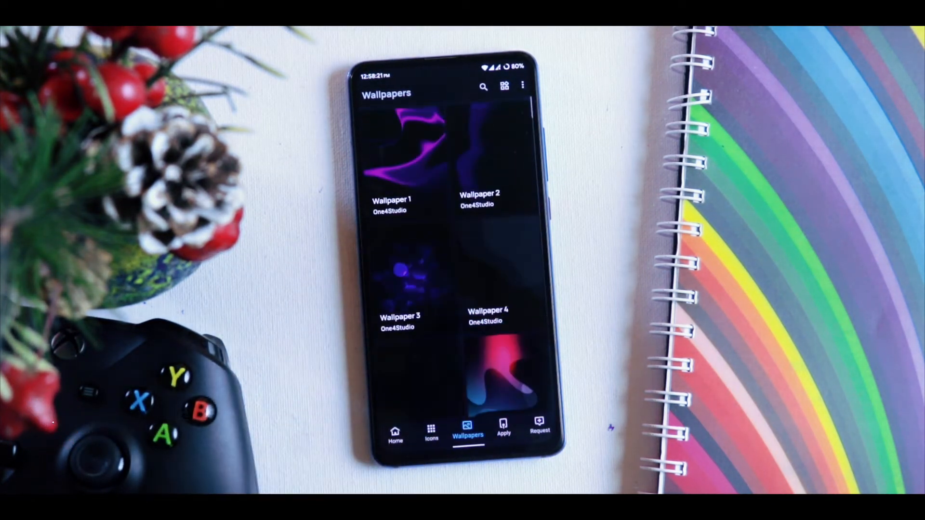
{"action": "left_click", "coordinate": [479, 148]}
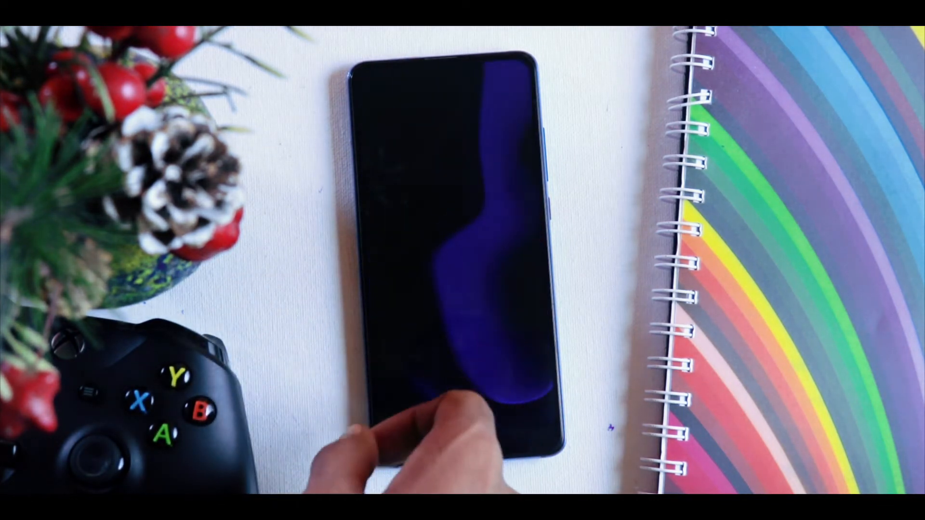
{"action": "left_click", "coordinate": [448, 413]}
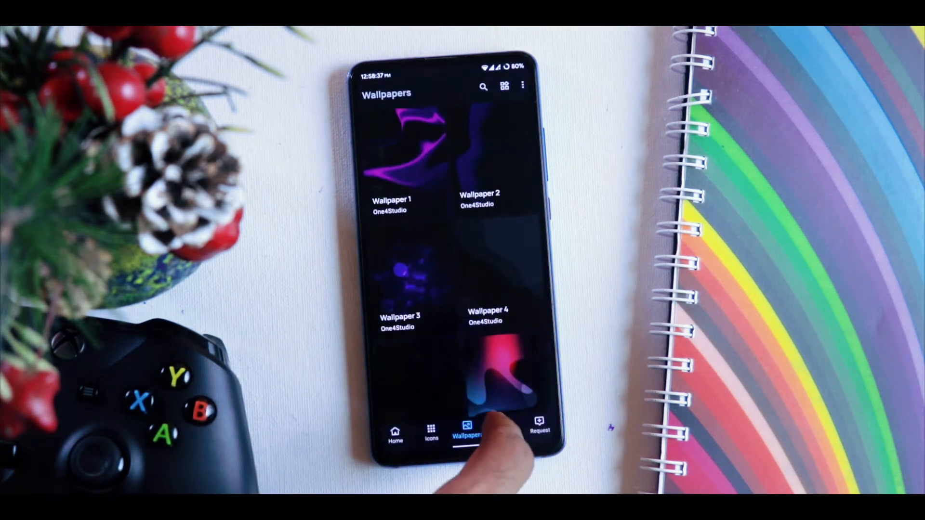
Show Aline's Apply tab and scroll the launcher grid of Lawnchair, Nova, Pixel and ADW
{"action": "left_click", "coordinate": [503, 427]}
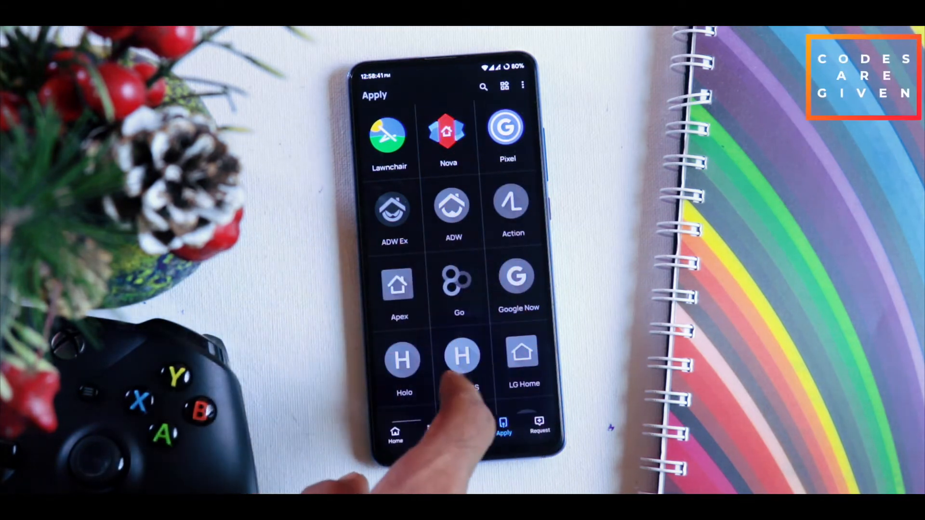
{"action": "scroll", "scroll_direction": "down", "scroll_amount": 3}
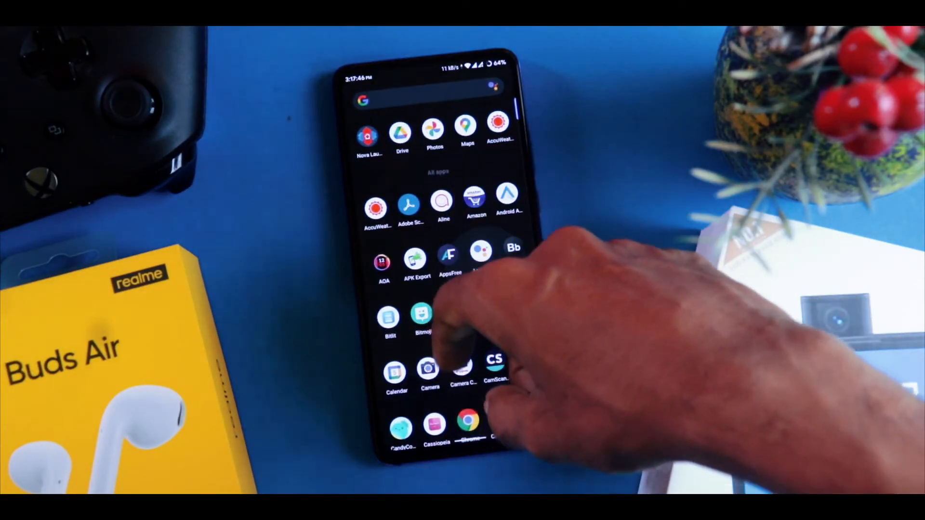
Scroll the app drawer and bring up the stock launcher's Home settings
{"action": "scroll", "scroll_direction": "down", "scroll_amount": 3}
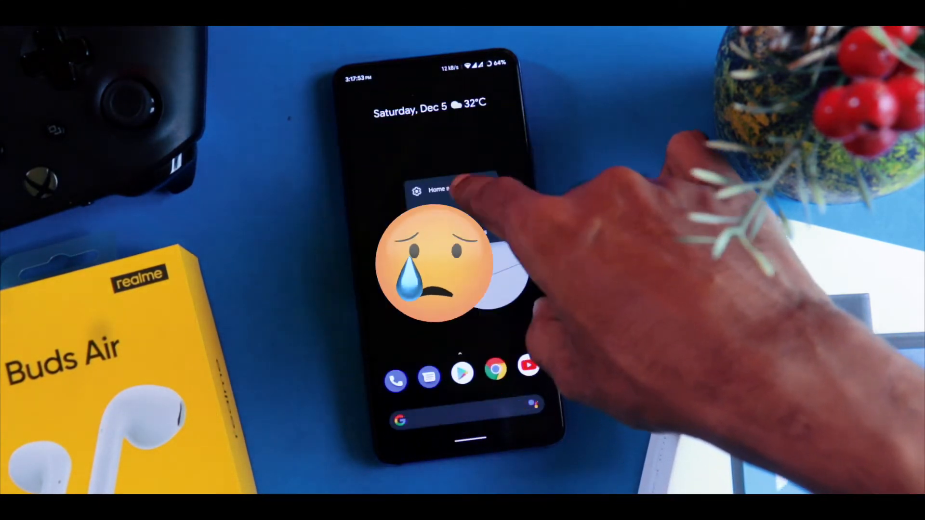
{"action": "left_click", "coordinate": [435, 190]}
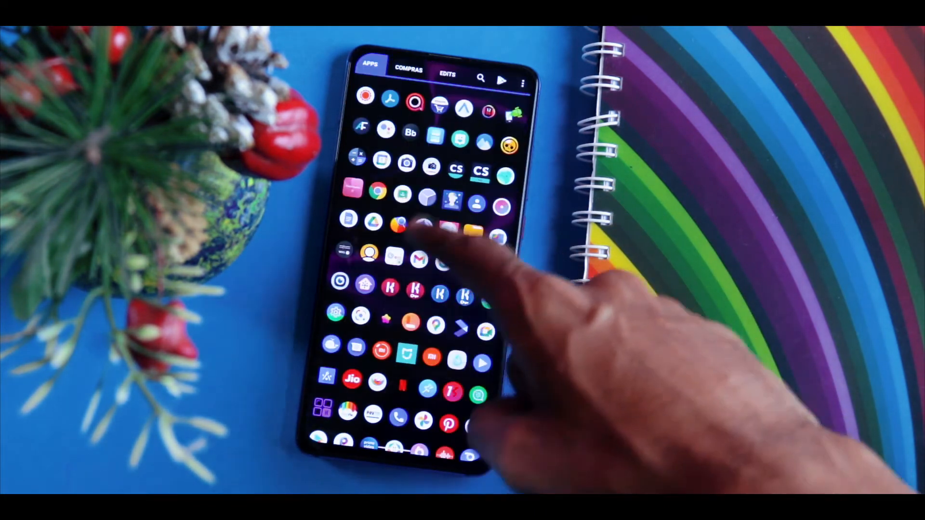
Open Nova Settings and choose Aline from the icon theme list
{"action": "left_click", "coordinate": [447, 78]}
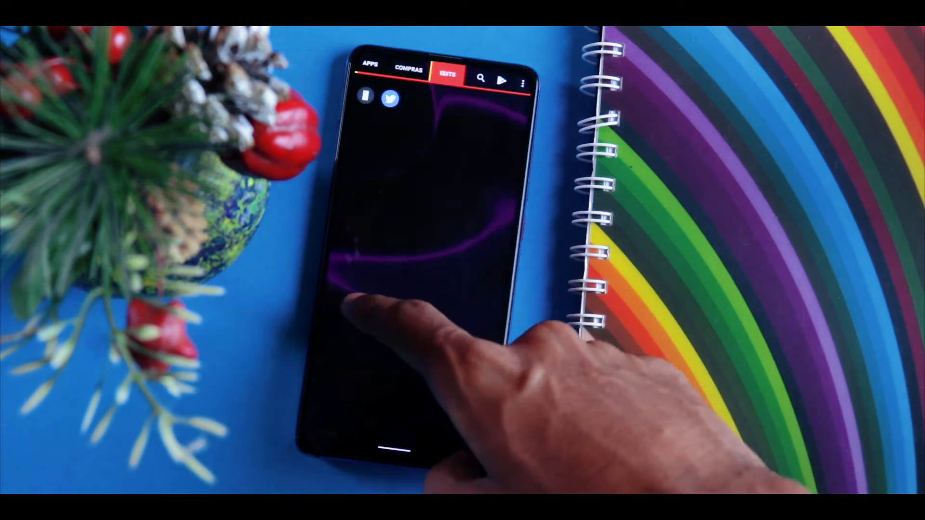
{"action": "left_click", "coordinate": [370, 66]}
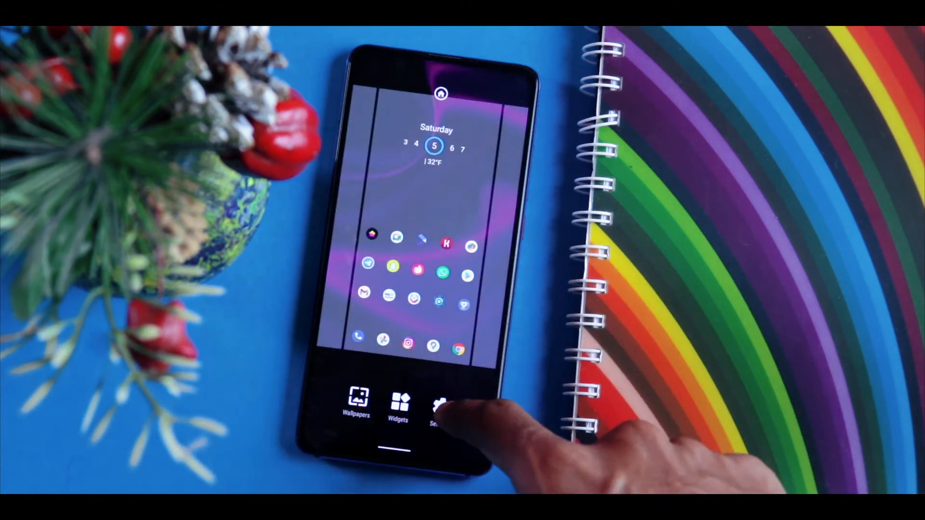
{"action": "left_click", "coordinate": [440, 404]}
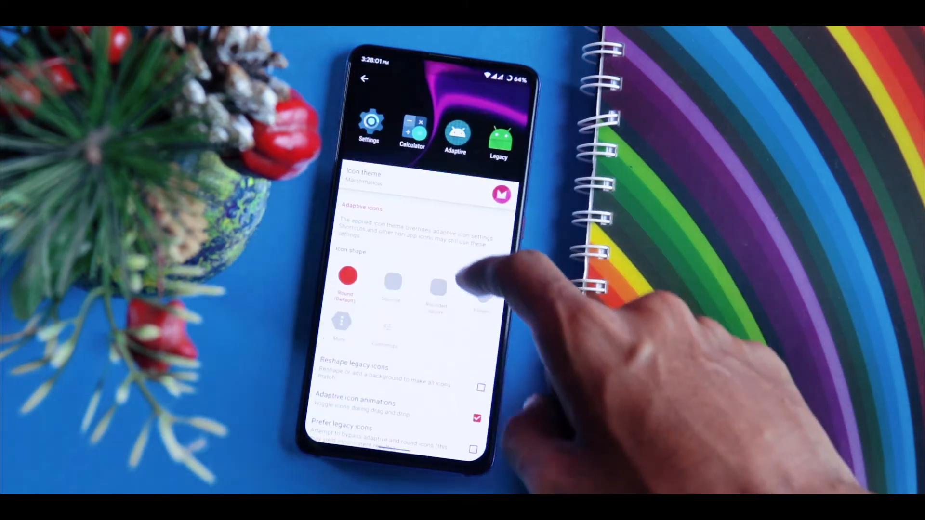
{"action": "left_click", "coordinate": [501, 195]}
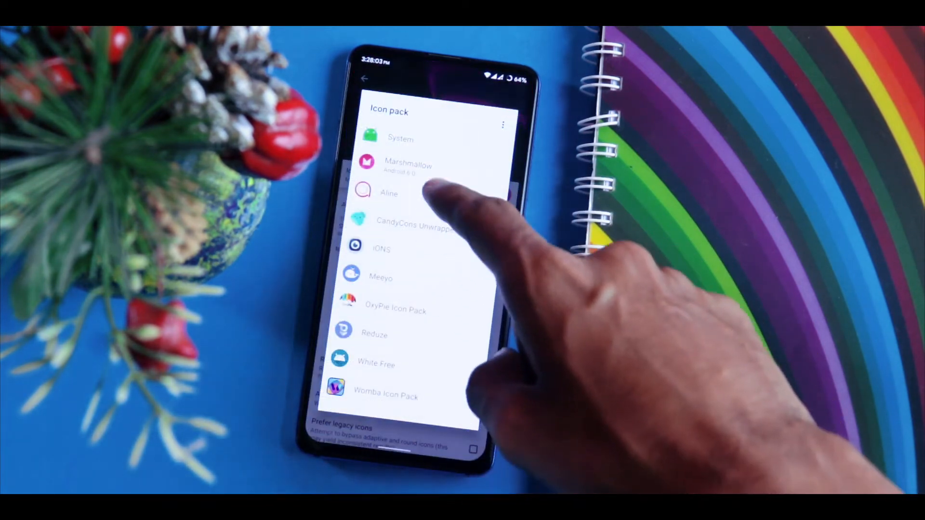
{"action": "left_click", "coordinate": [388, 194]}
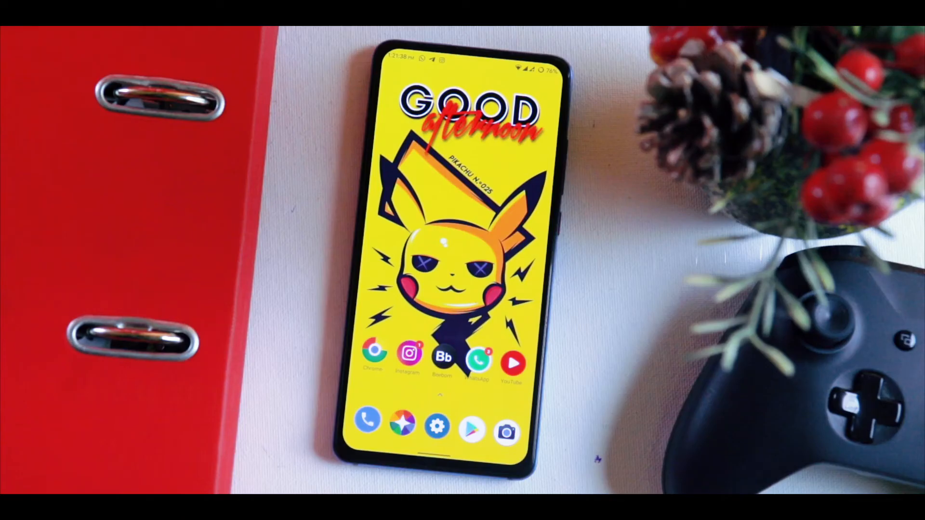
Search 'klwp' in the Play Store, view the Pro Key page, then launch KLWP's featured presets
{"action": "left_click", "coordinate": [473, 426]}
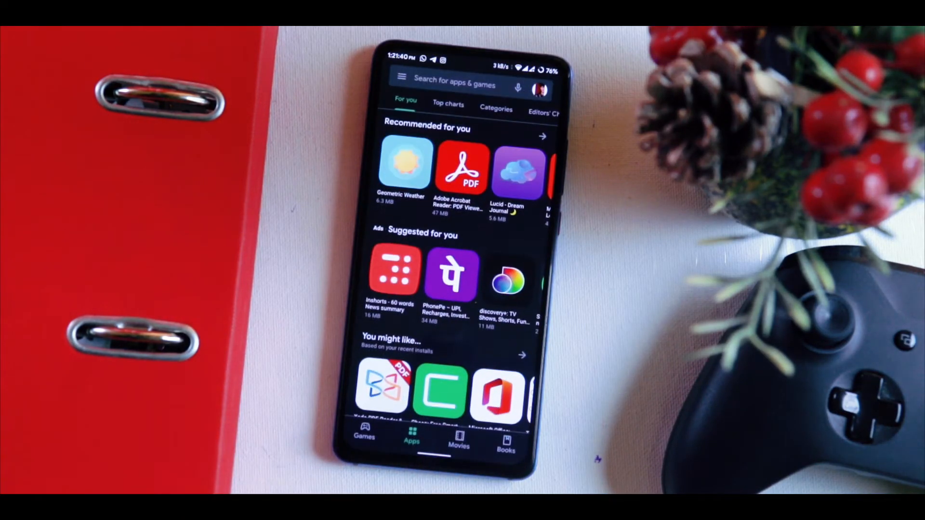
{"action": "left_click", "coordinate": [455, 85]}
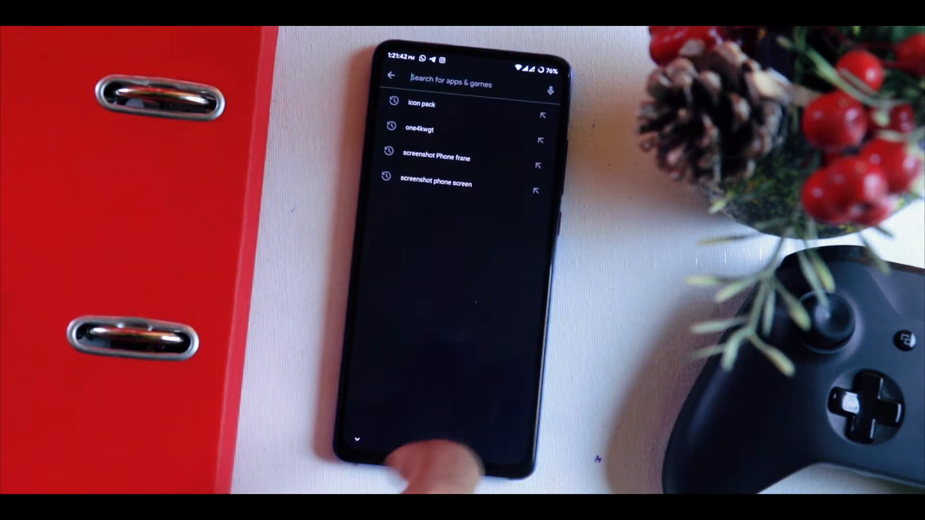
{"action": "type", "text": "kl"}
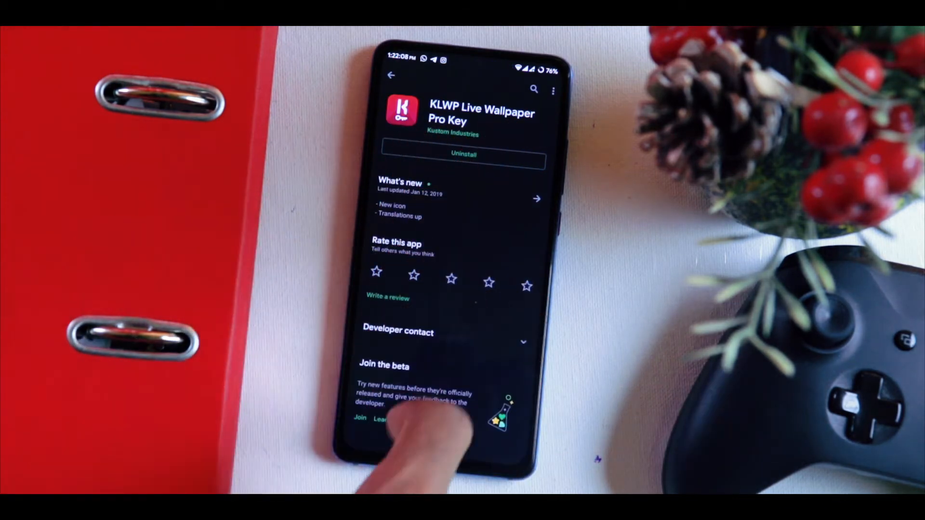
{"action": "scroll", "scroll_direction": "down", "scroll_amount": 3}
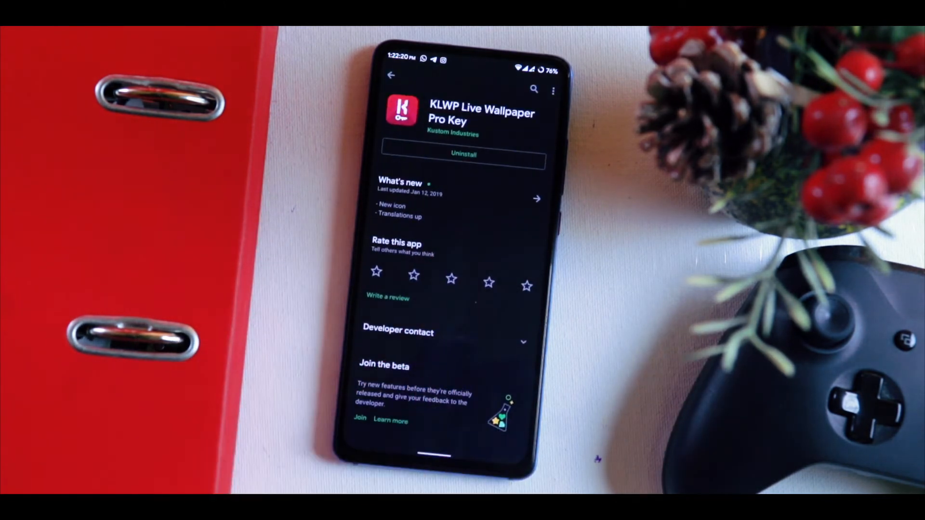
{"action": "left_click", "coordinate": [390, 75]}
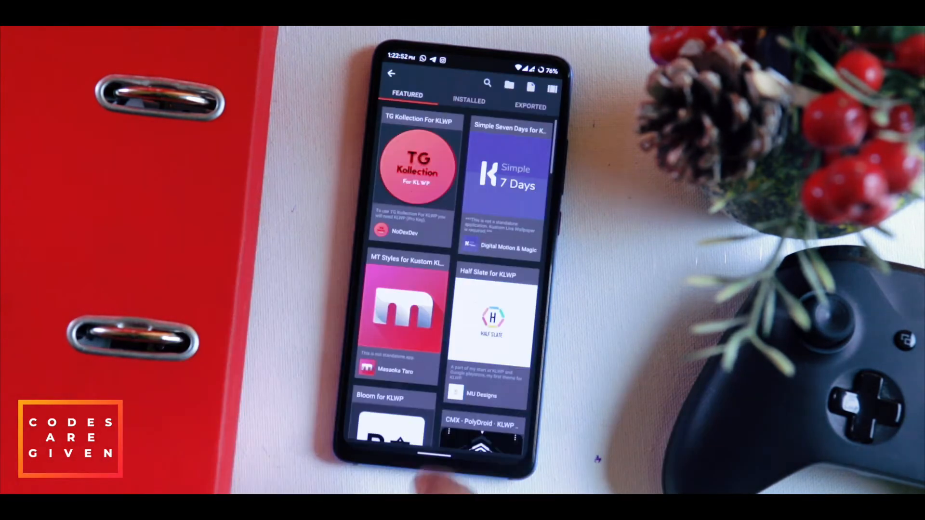
Load the pale blue installed preset, then choose Load Preset from the main menu
{"action": "left_click", "coordinate": [469, 100]}
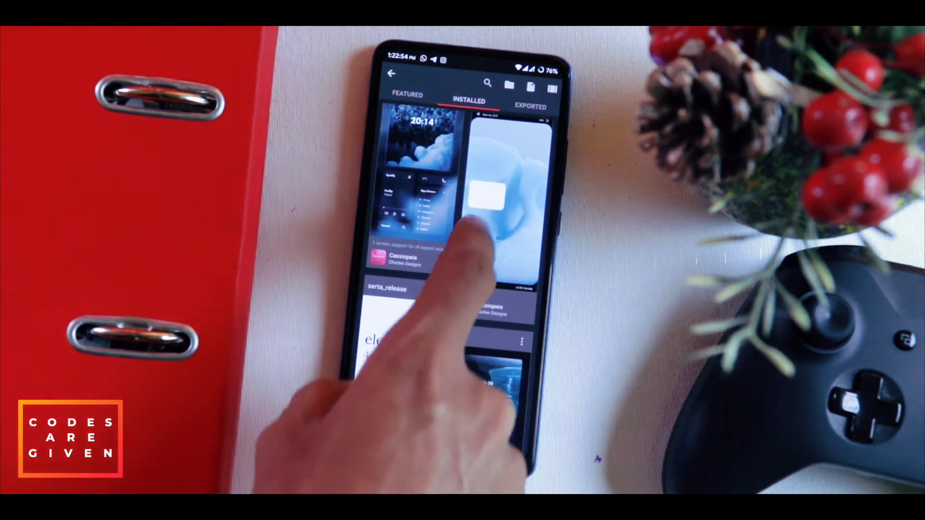
{"action": "left_click", "coordinate": [504, 200]}
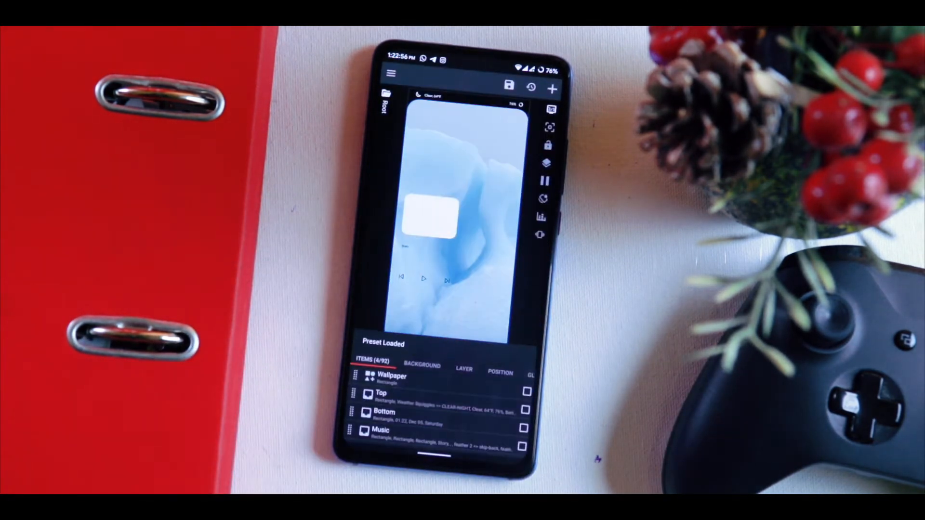
{"action": "left_click", "coordinate": [389, 73]}
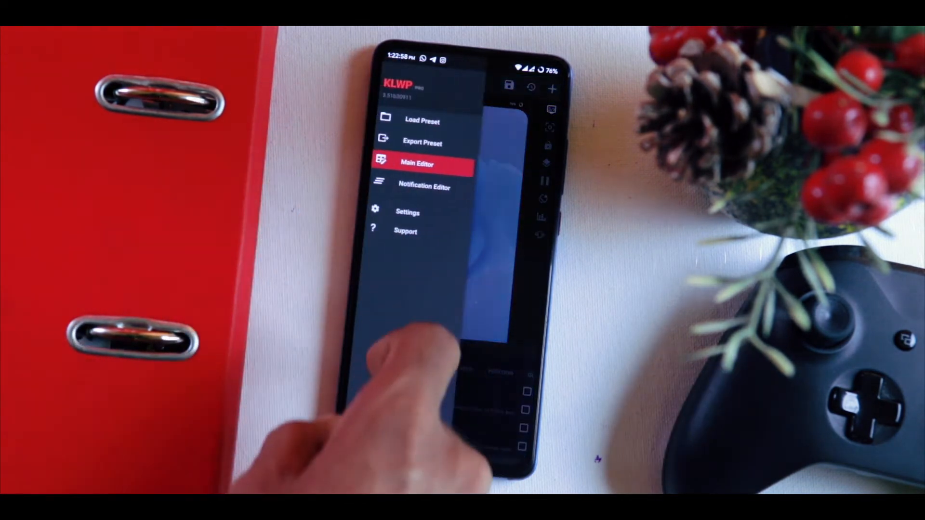
{"action": "left_click", "coordinate": [418, 163]}
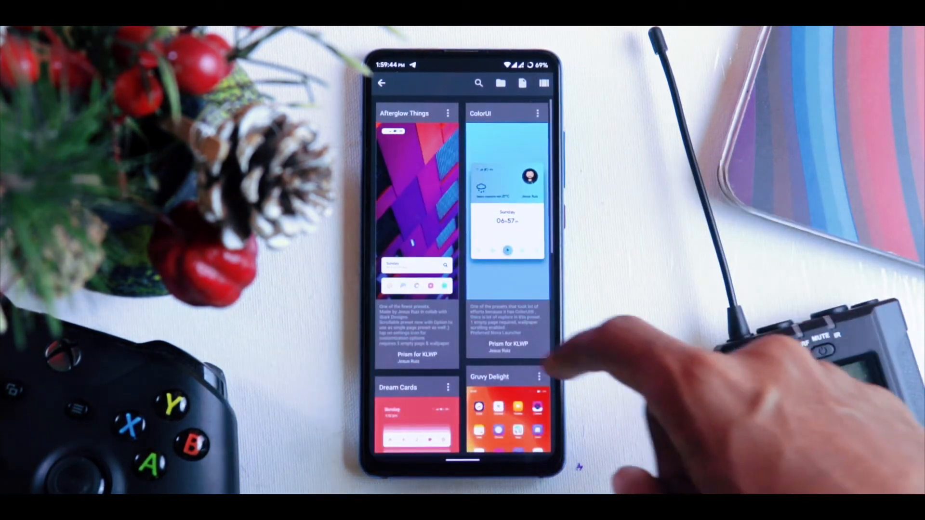
Scroll the Prism preset grid and apply ColorUI with its weather card and music widget
{"action": "scroll", "scroll_direction": "down", "scroll_amount": 3}
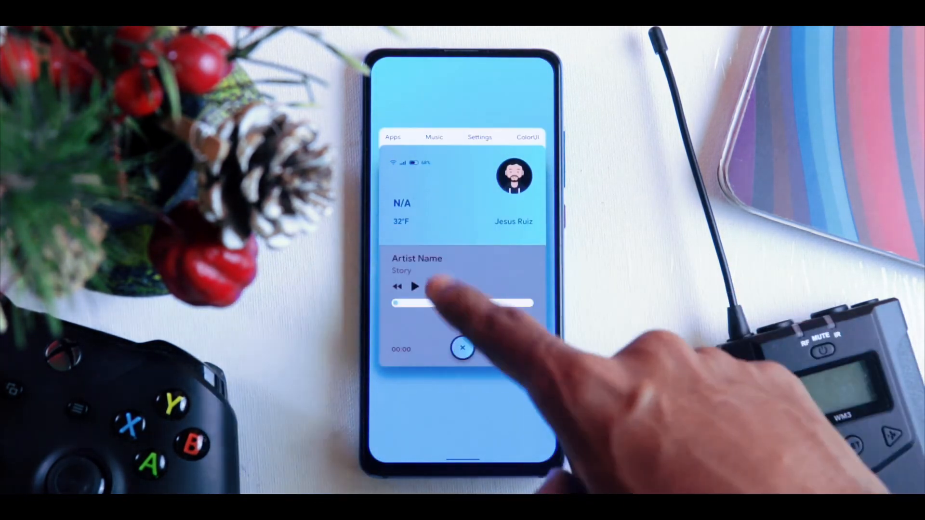
Increase the ColorUI wallpaper blur and pick a dark panel colour with red text and icons
{"action": "left_click", "coordinate": [414, 287]}
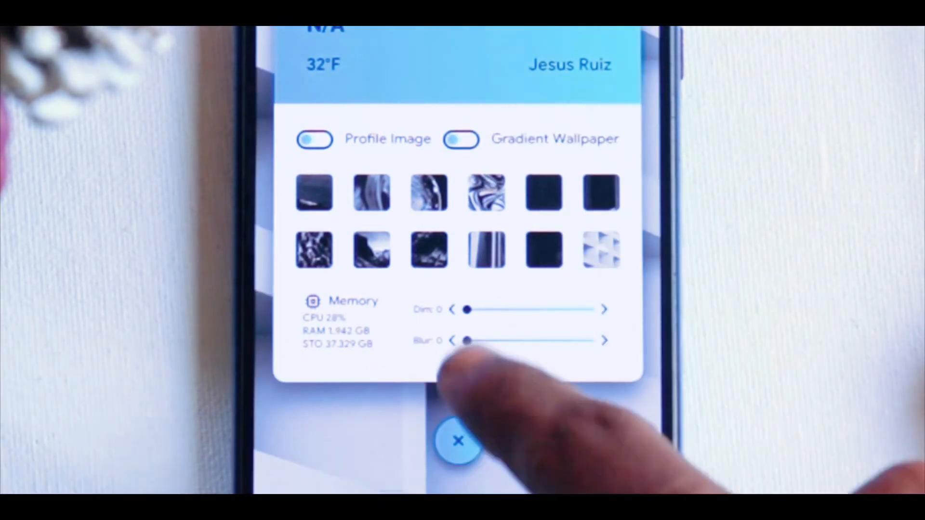
{"action": "left_click_drag", "start_coordinate": [463, 340], "coordinate": [495, 340]}
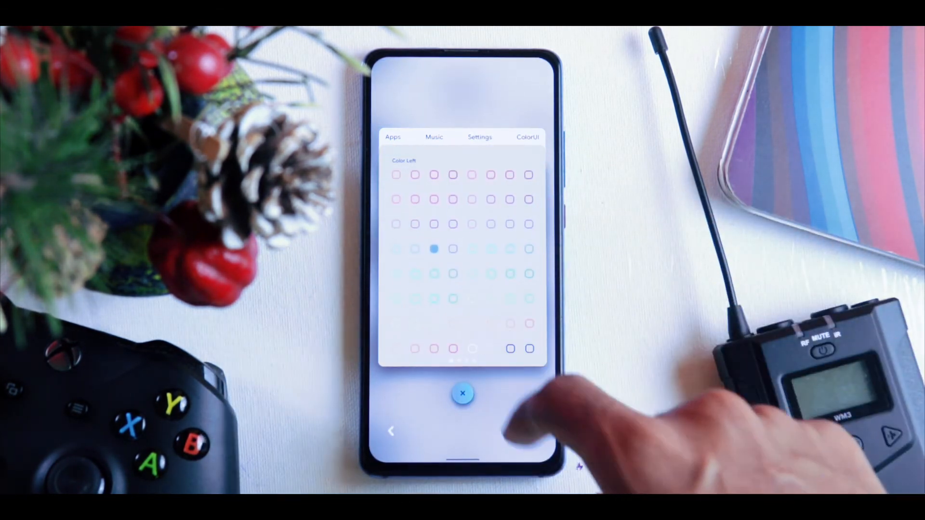
{"action": "left_click", "coordinate": [453, 224]}
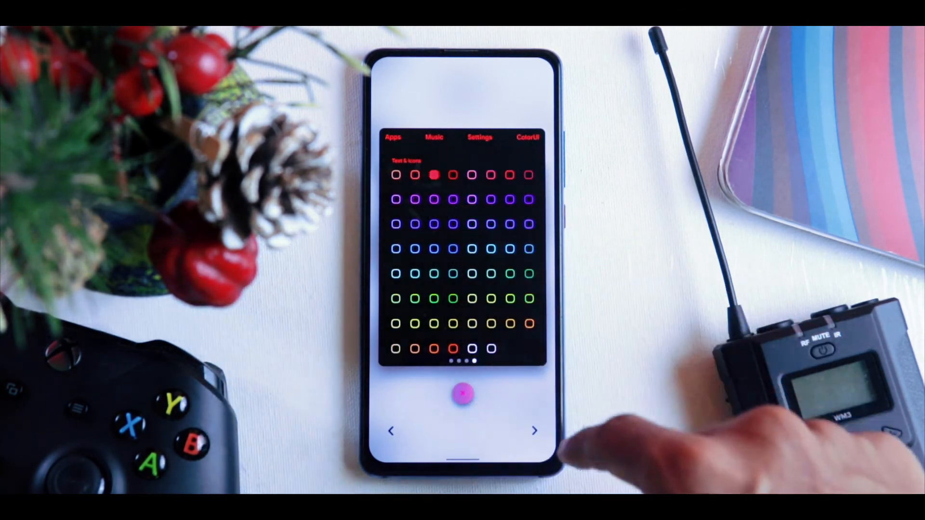
{"action": "left_click", "coordinate": [491, 348]}
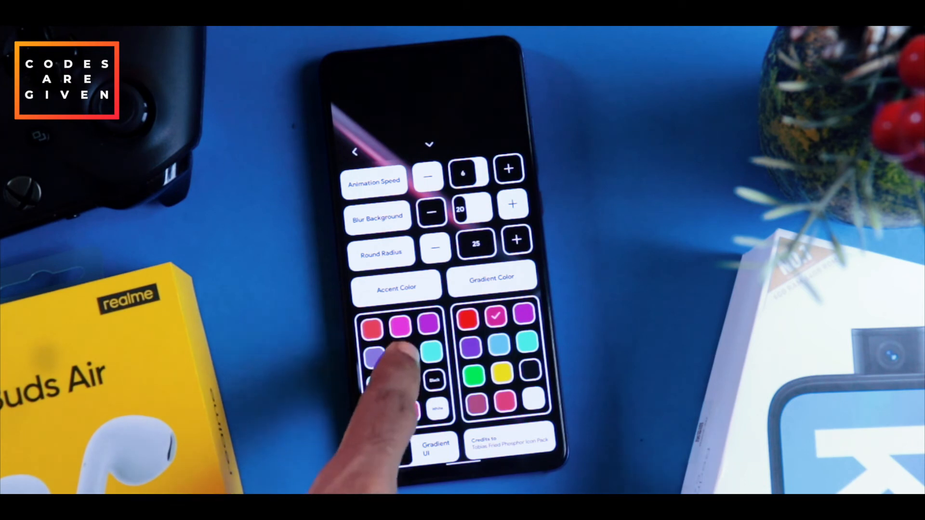
Pick a new swatch in the Phosphor Tiles Accent Color grid
{"action": "left_click", "coordinate": [402, 354]}
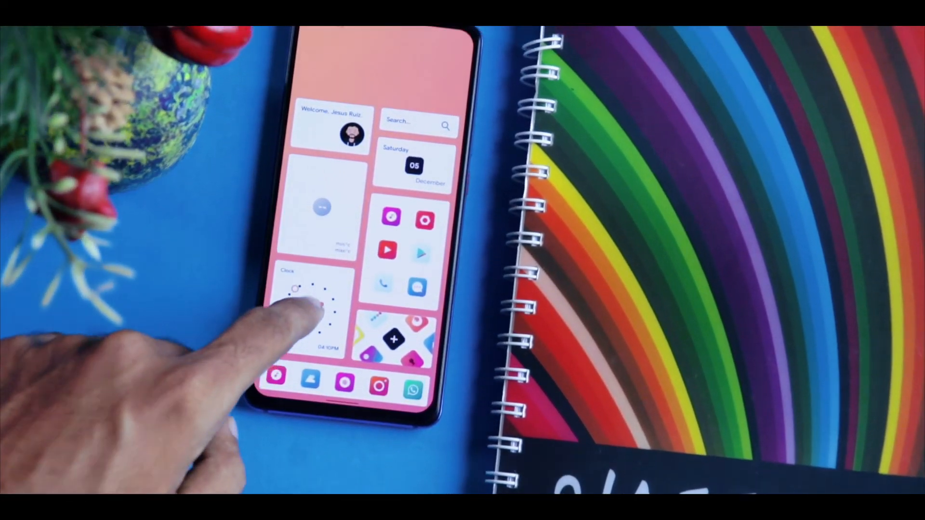
Tap the Phosphor Tiles clock tile to show its full-size clock card
{"action": "left_click", "coordinate": [321, 318]}
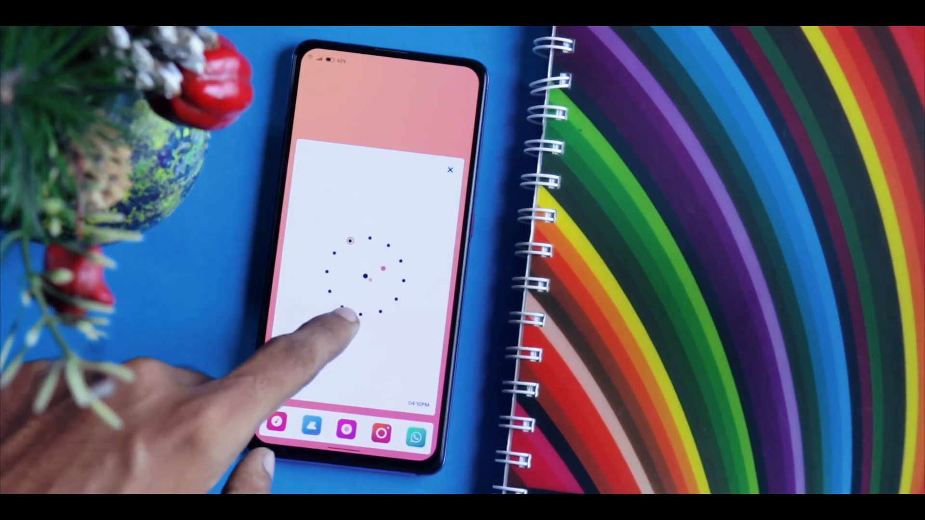